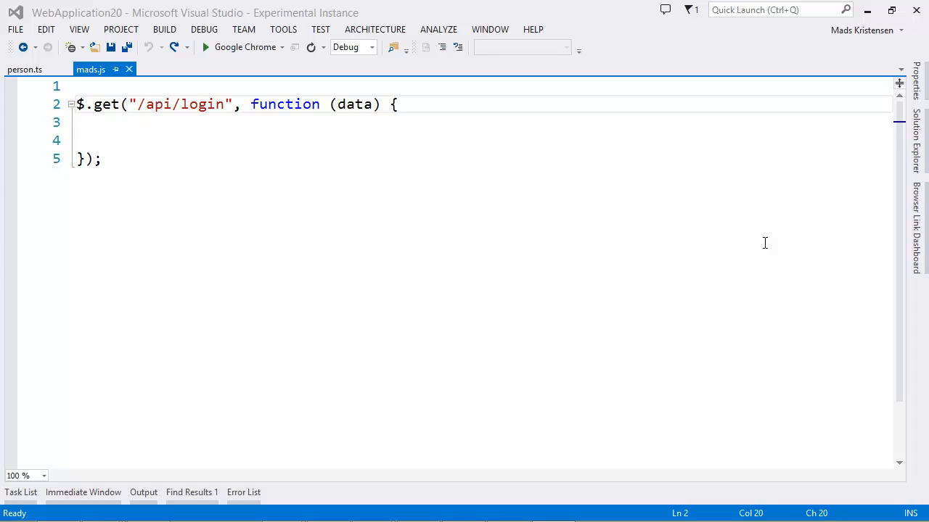
mouse_move(104, 111)
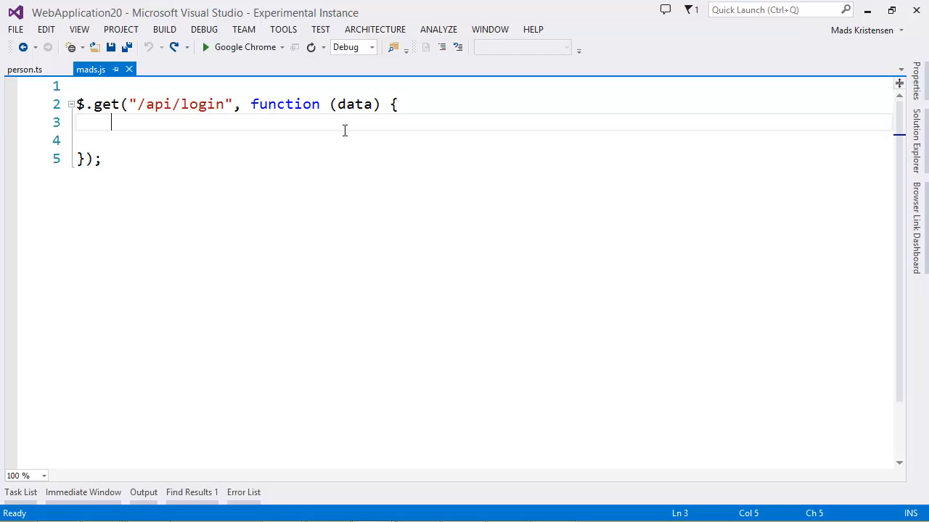
mouse_move(375, 128)
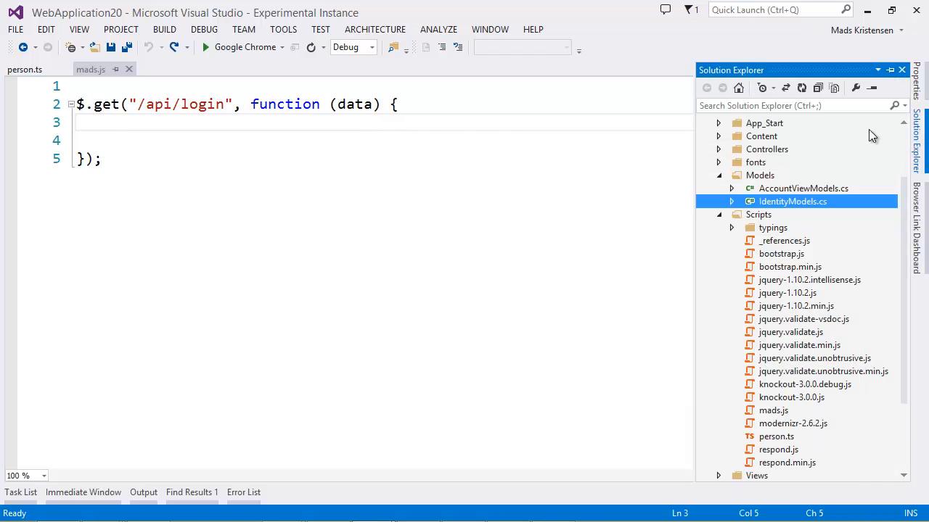
Pin Solution Explorer and create a JavaScript IntelliSense file, AccountViewModels.cs.js, via Web Essentials
left_click(804, 188)
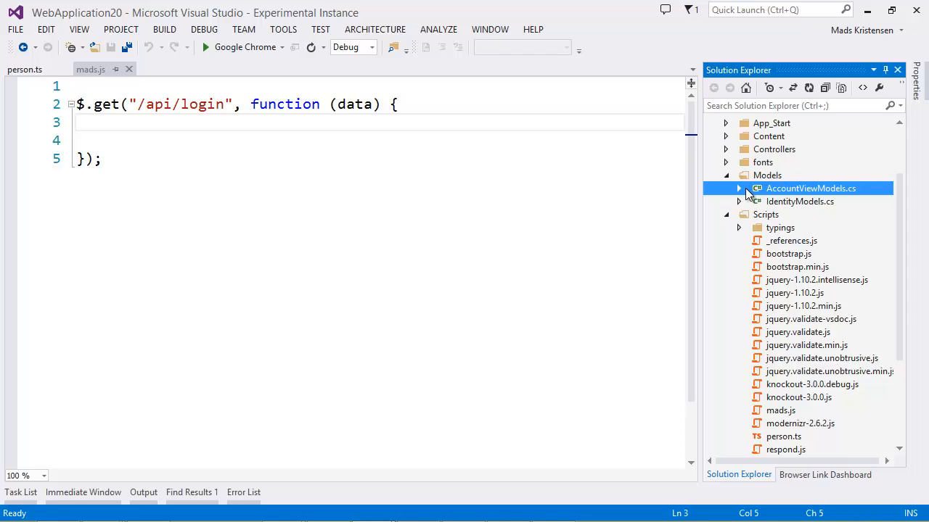
left_click(738, 188)
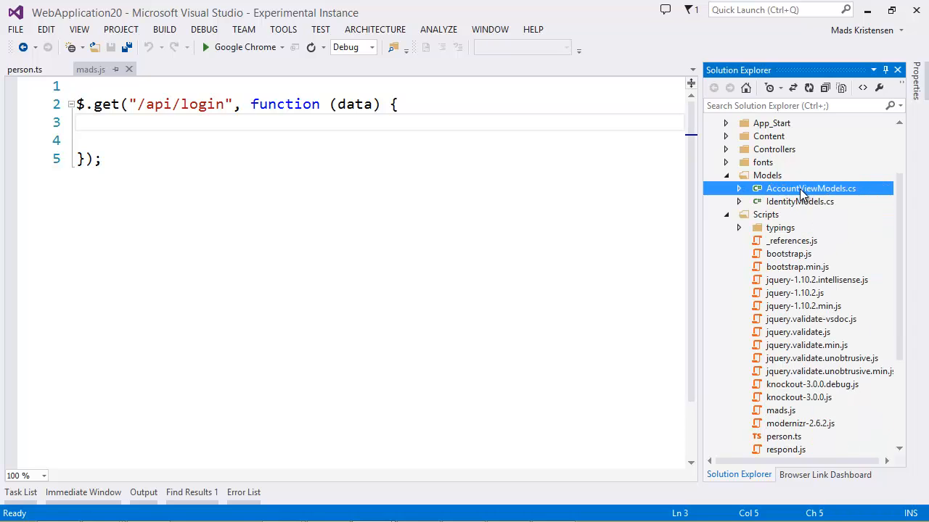
right_click(811, 187)
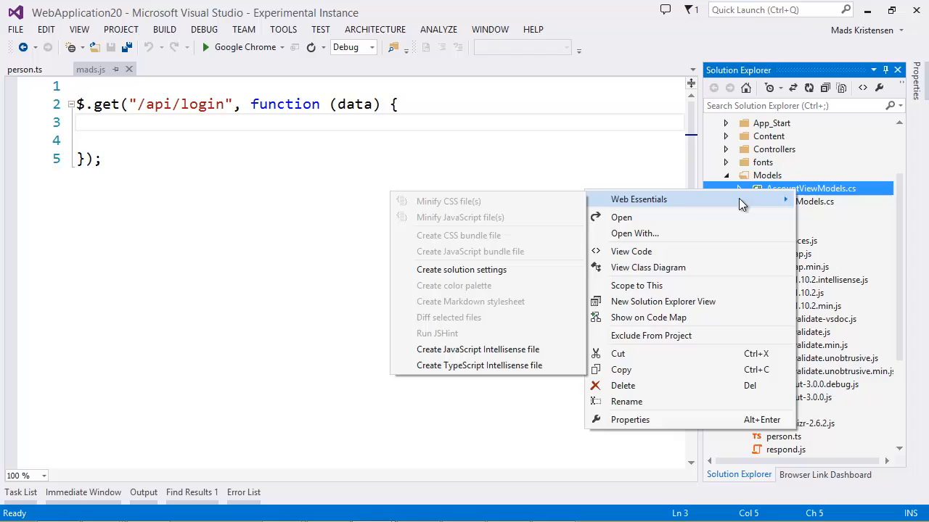
mouse_move(477, 349)
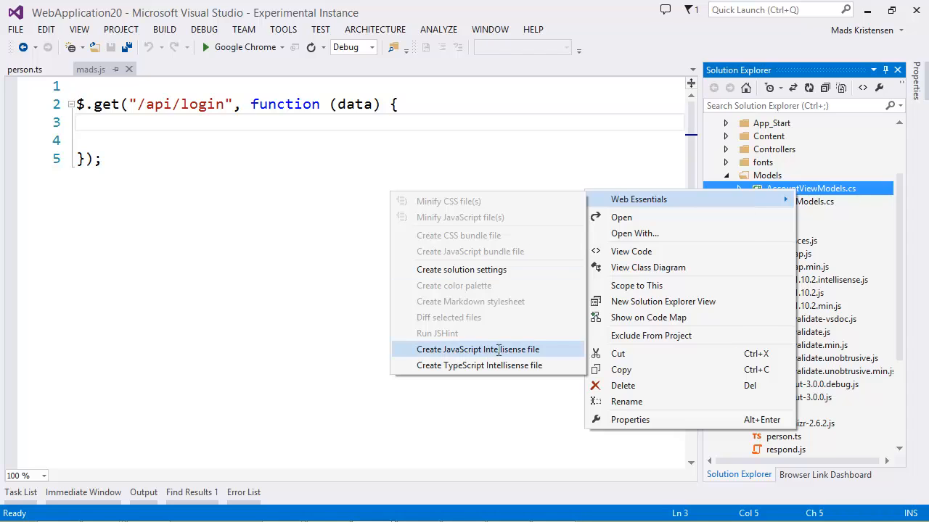
left_click(478, 349)
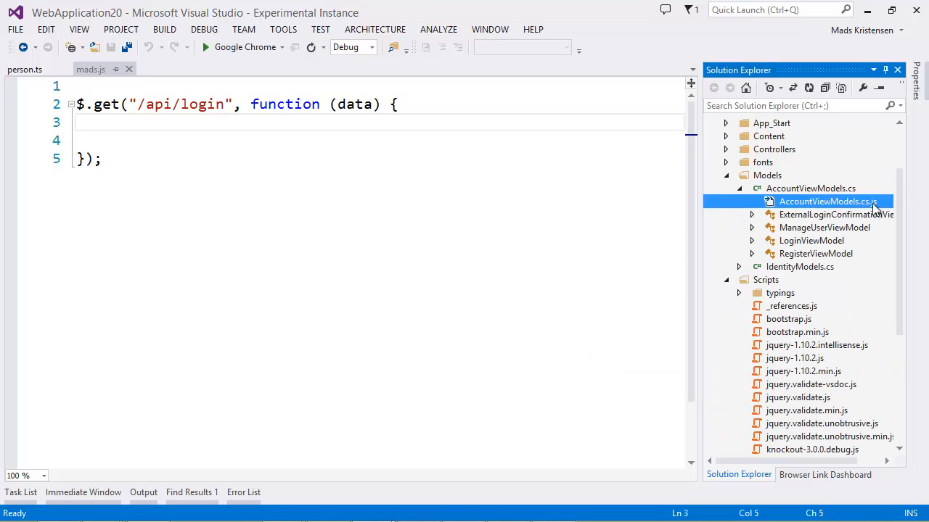
mouse_move(819, 203)
type("/// <param name=\"name\" type=\"String\">Description</param>")
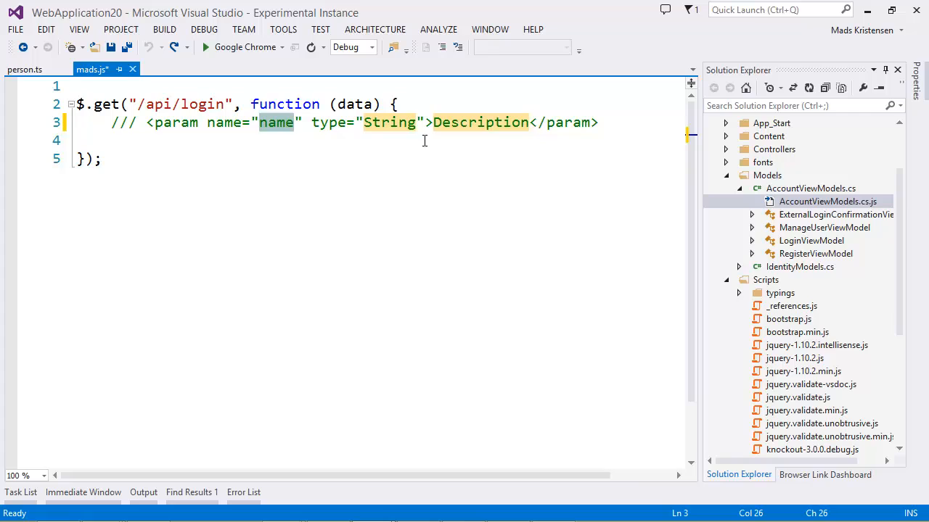
In mads.js, document data as server.LoginViewModel, then write `var p = data.Password2;`
type("data")
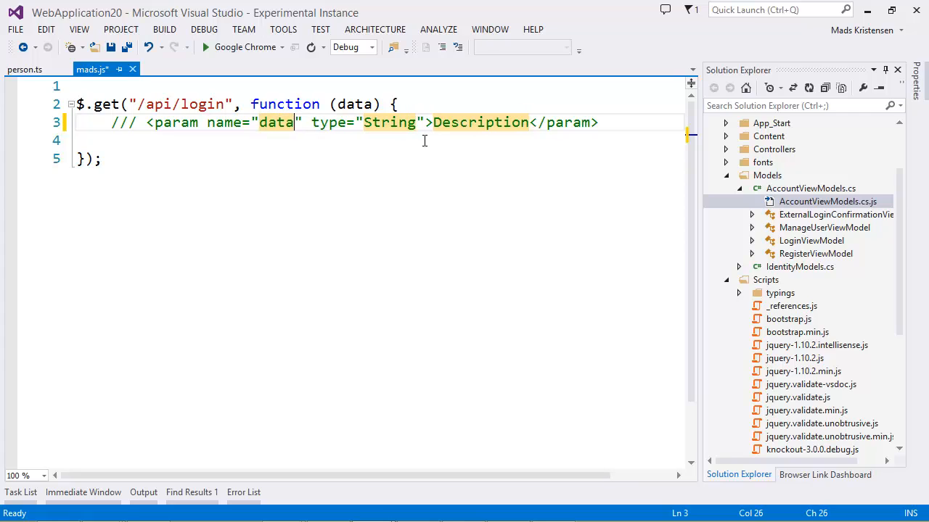
type("server.LoginViewModel")
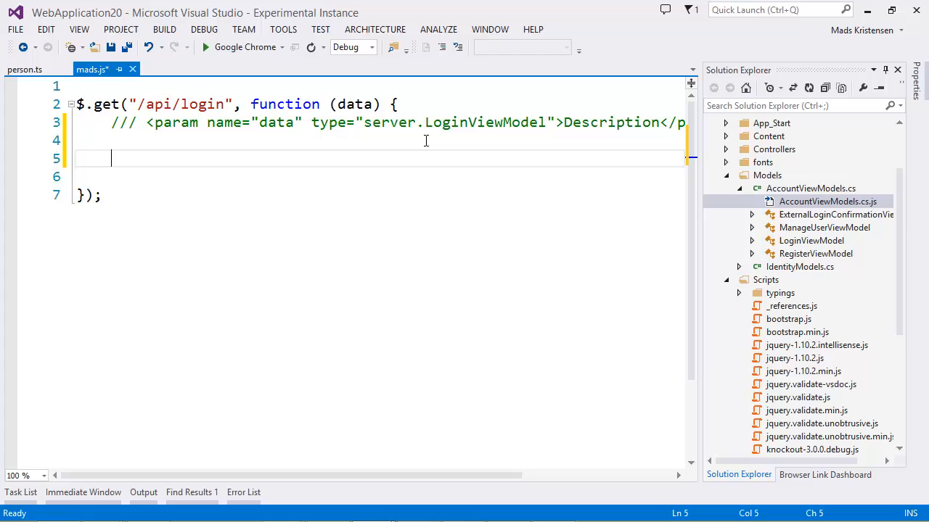
type("var p =")
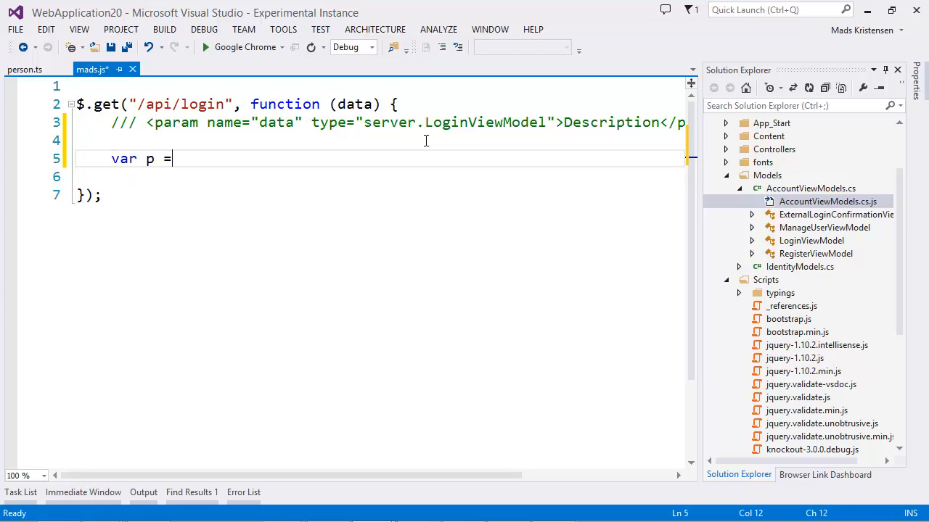
type("data")
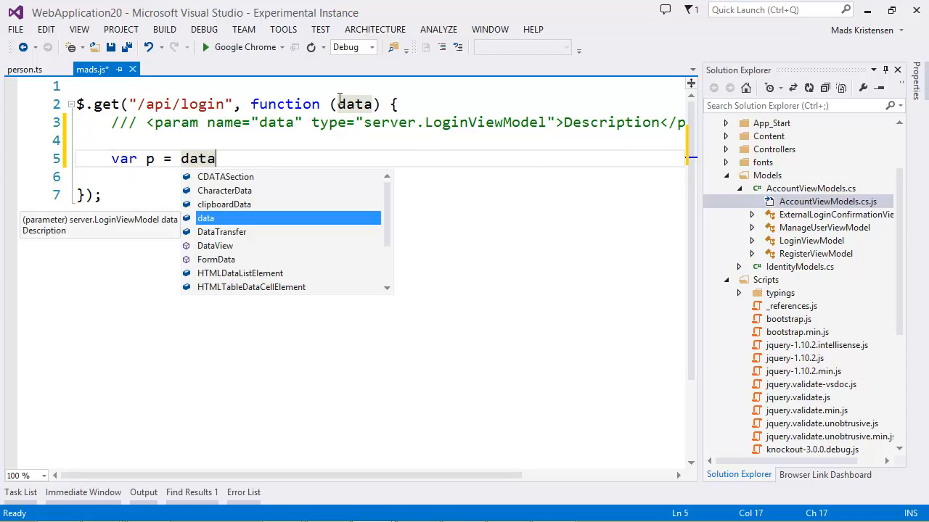
type(".")
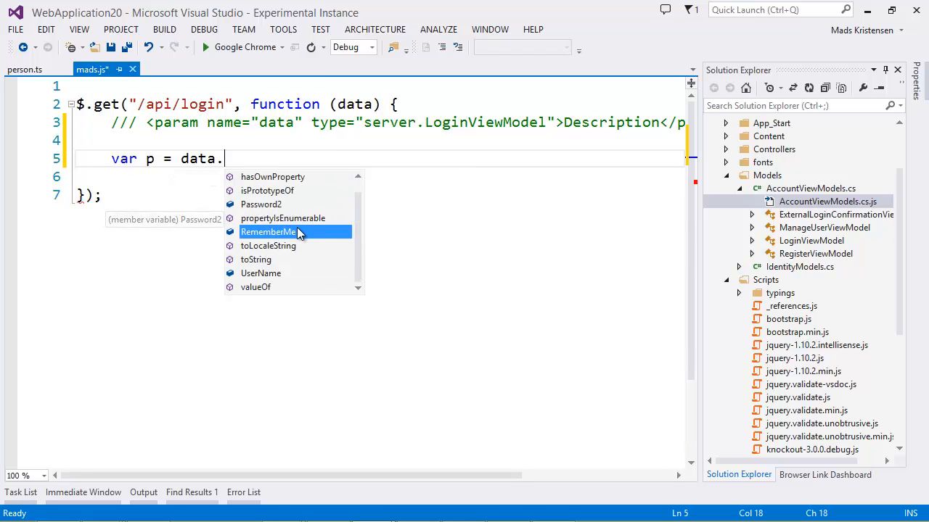
type("Password2")
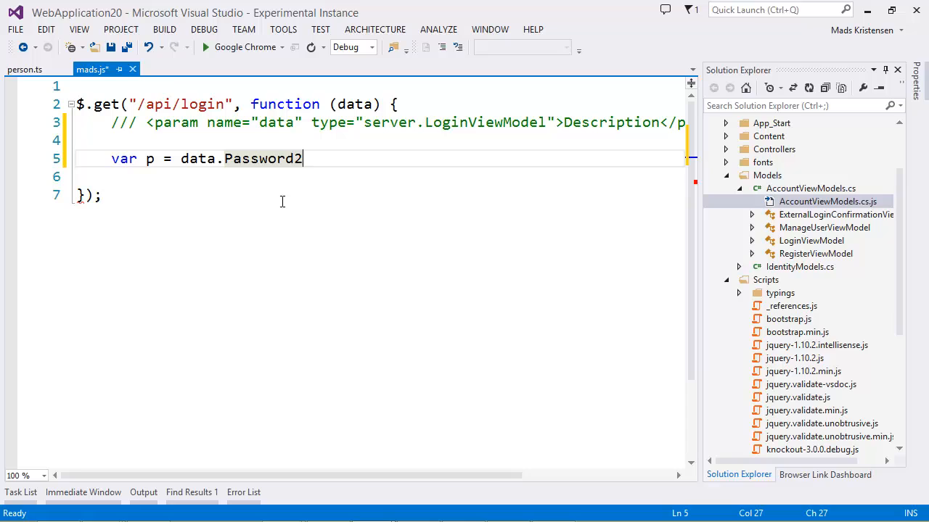
type(";")
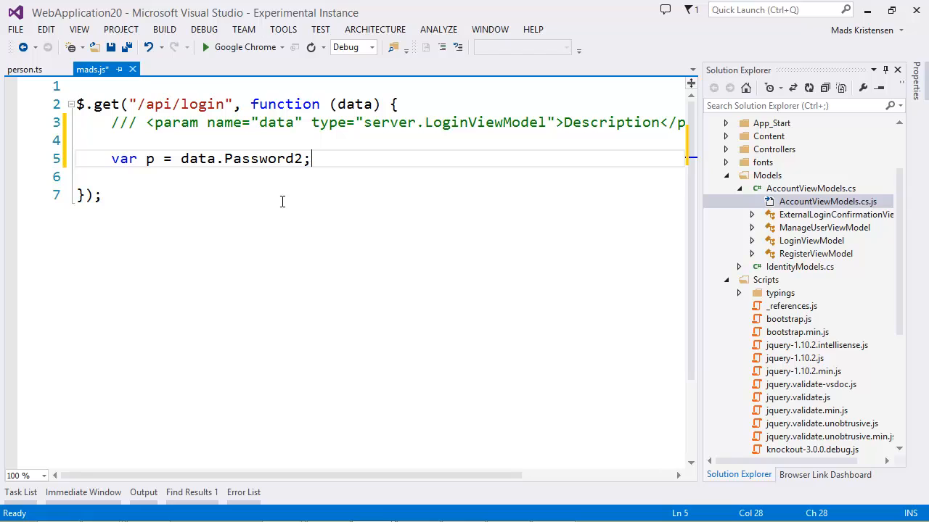
double_click(354, 104)
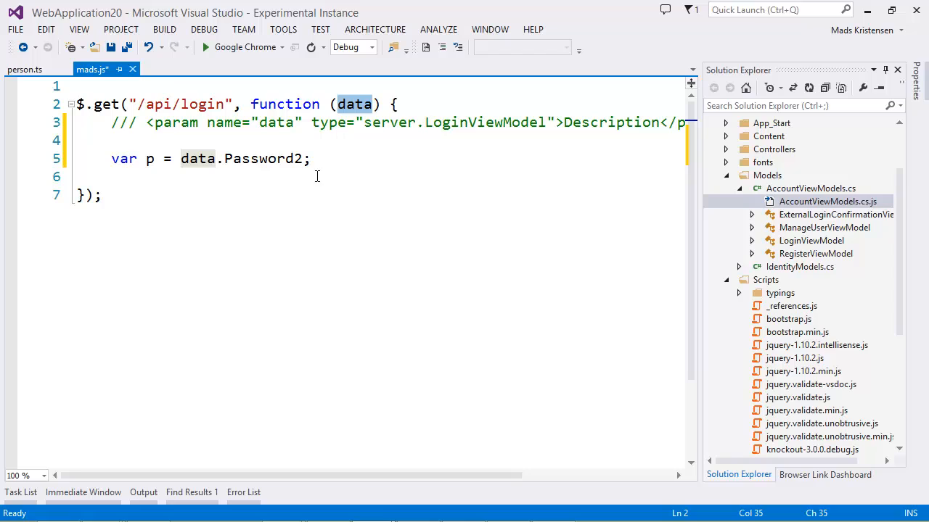
mouse_move(485, 198)
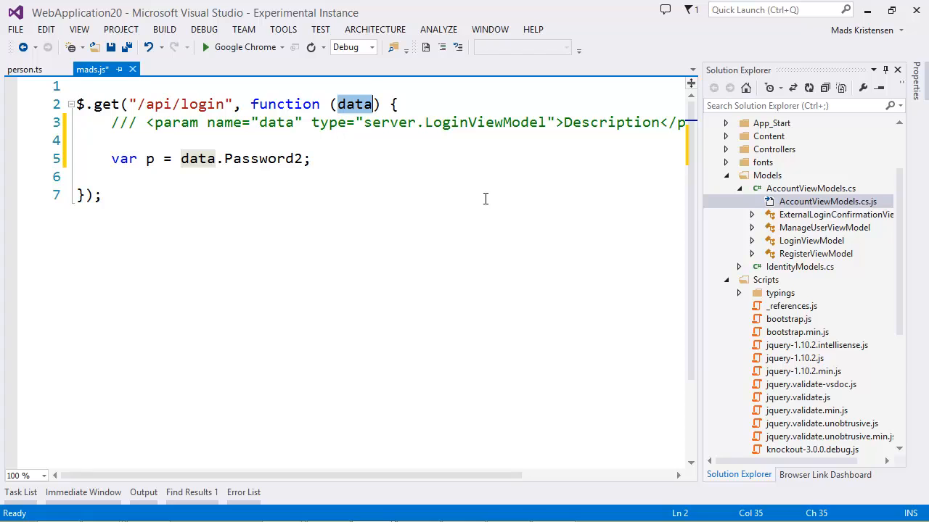
Create AccountViewModels.cs.d.ts via Web Essentials > Create TypeScript Intellisense file
right_click(810, 188)
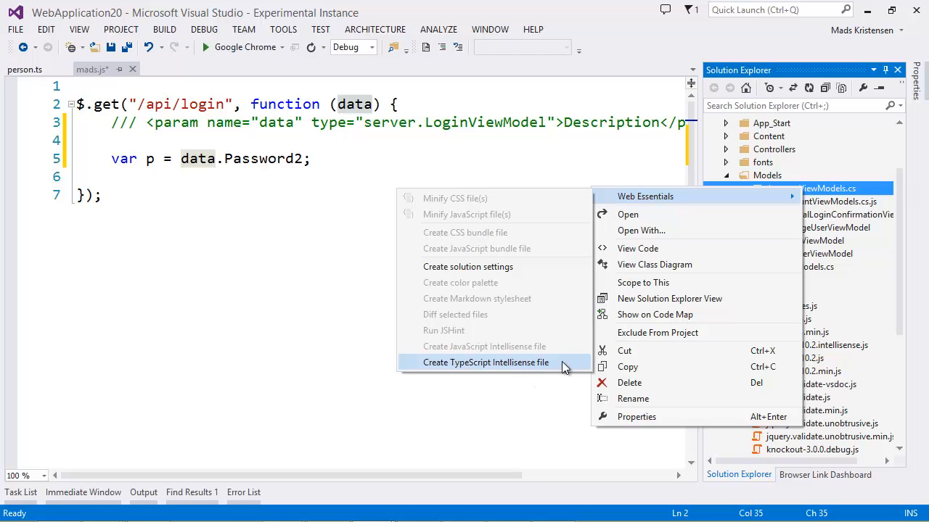
left_click(486, 362)
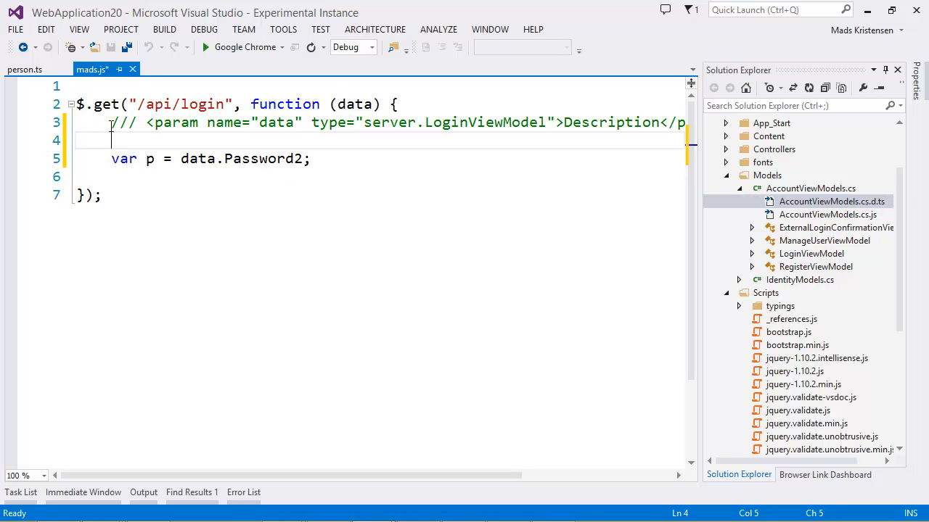
In person.ts, add `: server.LoginViewModel` to data and write `var p = data.Password2;`
left_click(24, 68)
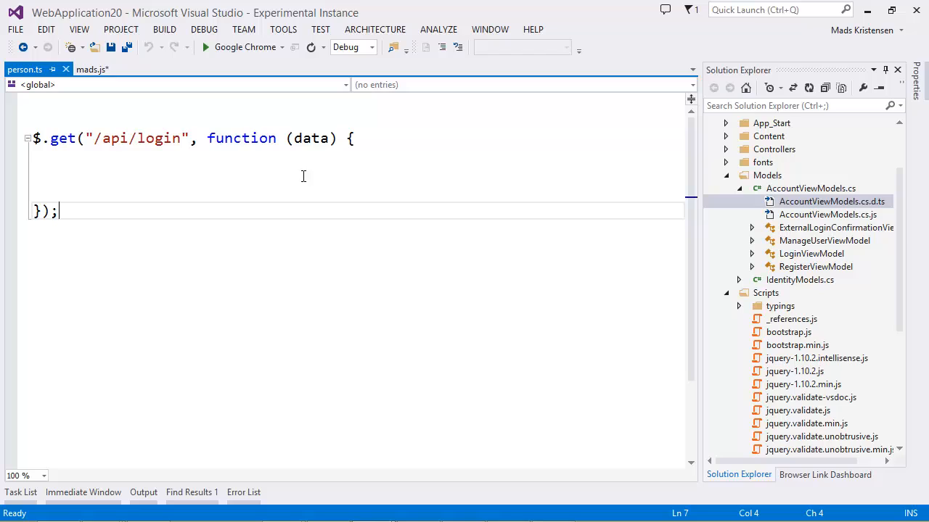
left_click(311, 139)
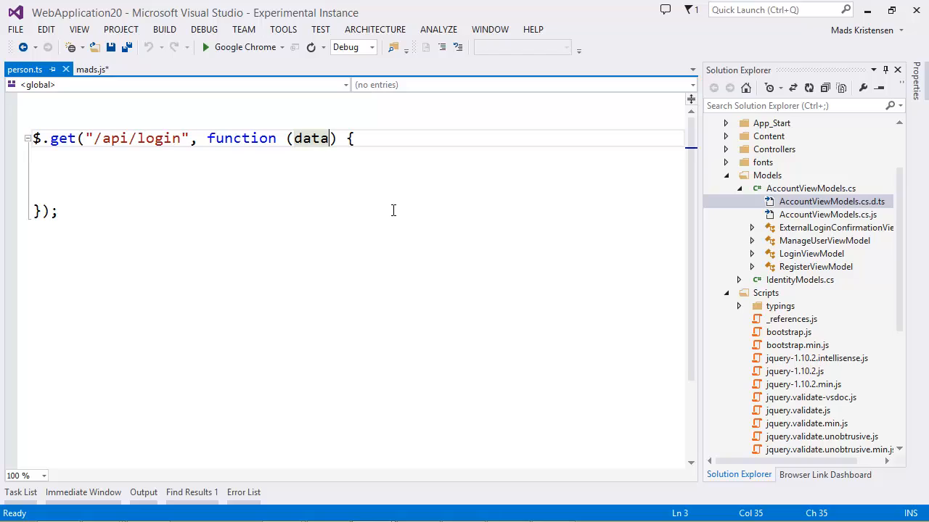
mouse_move(338, 155)
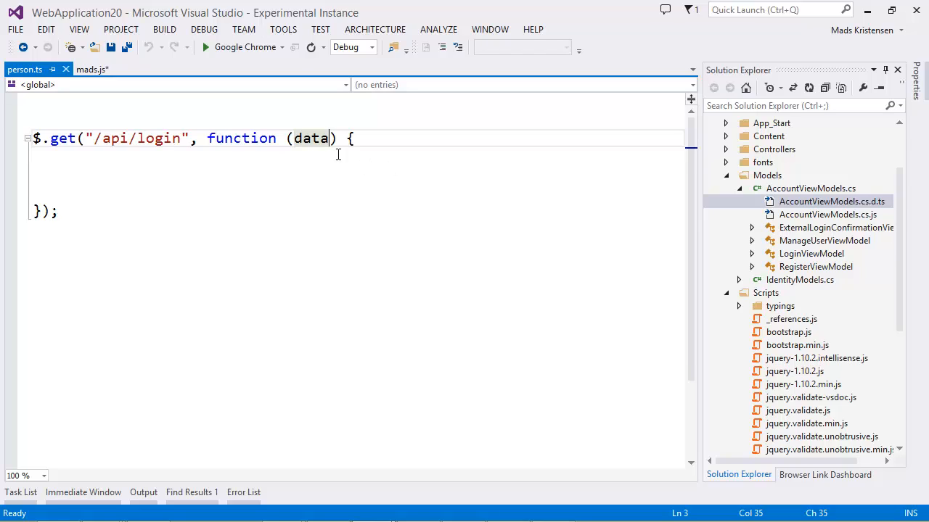
type(": server.")
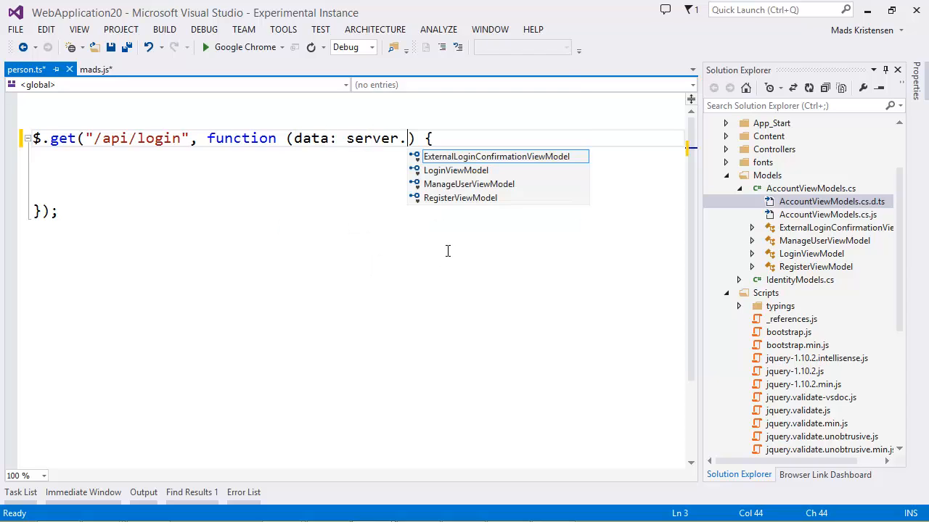
type("log")
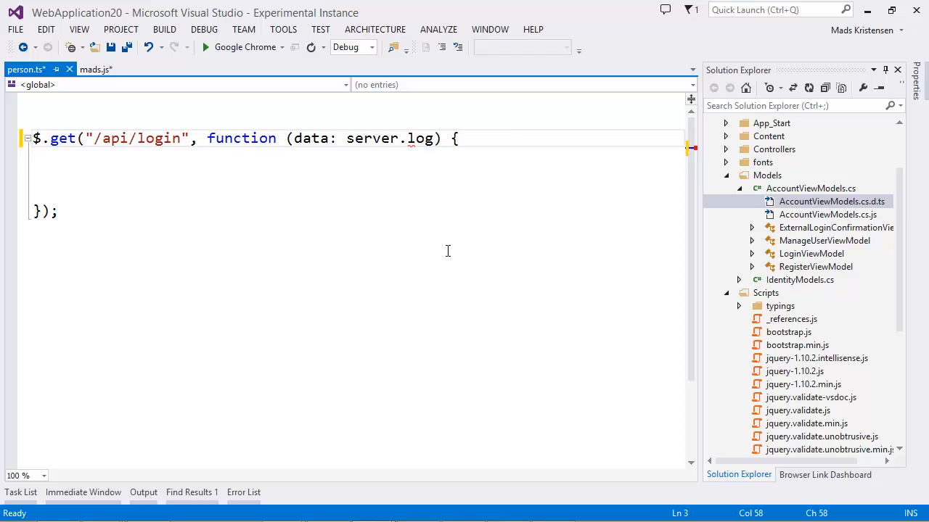
type("var p")
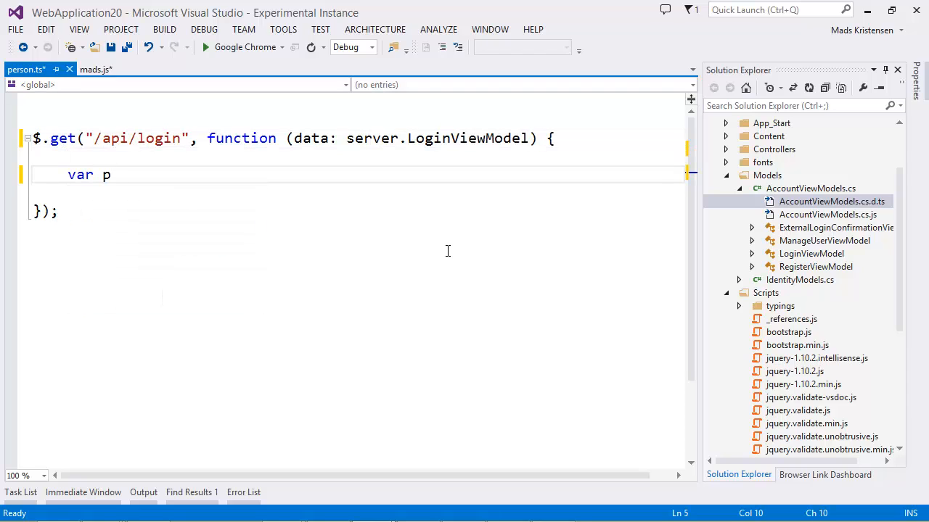
type("= data")
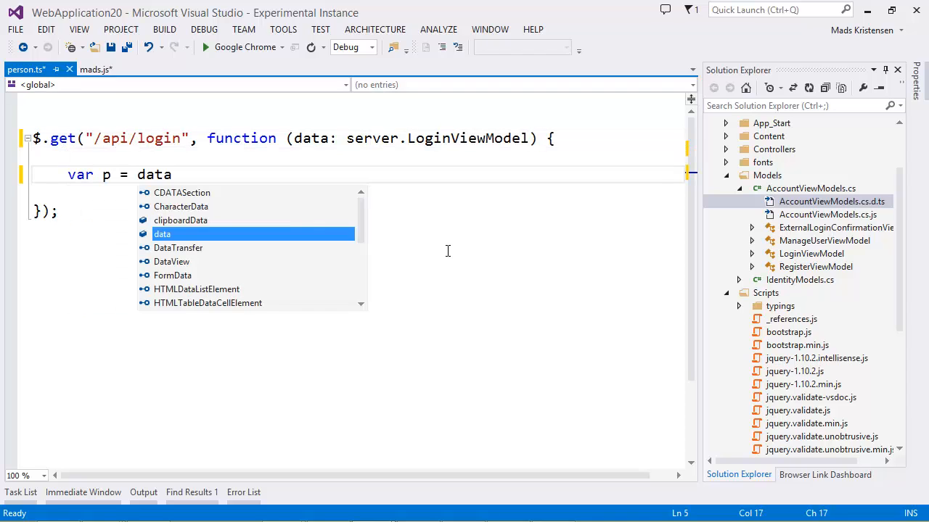
type(".Password2")
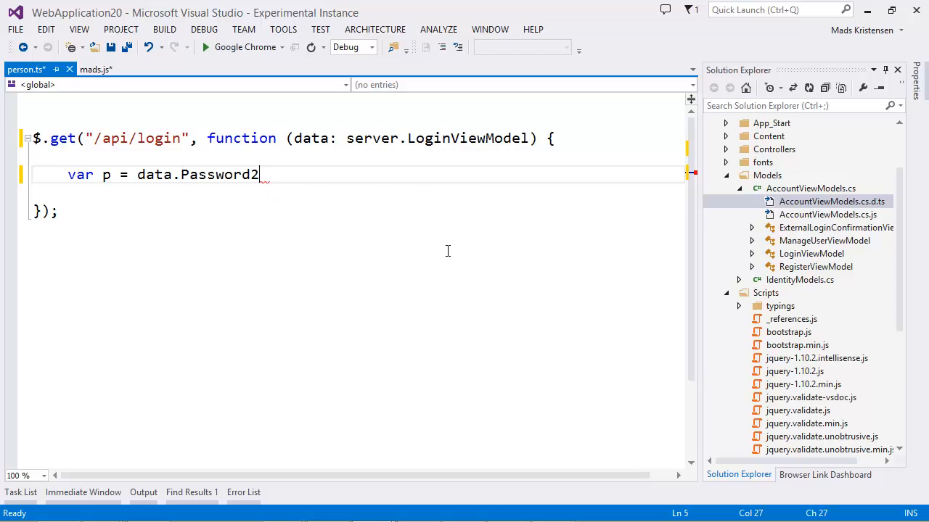
type(";")
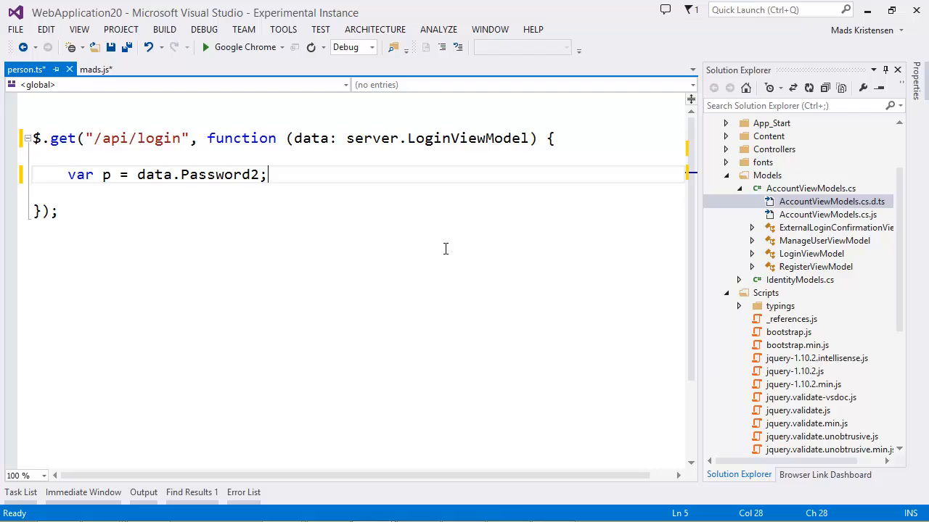
left_click(811, 253)
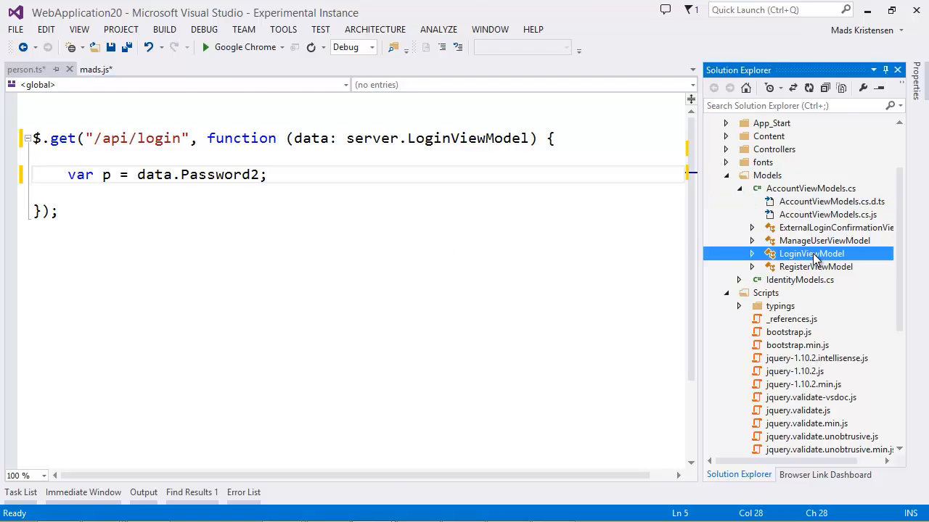
Open the LoginViewModel source, then follow the Error List's Password2 error into person.ts
double_click(810, 253)
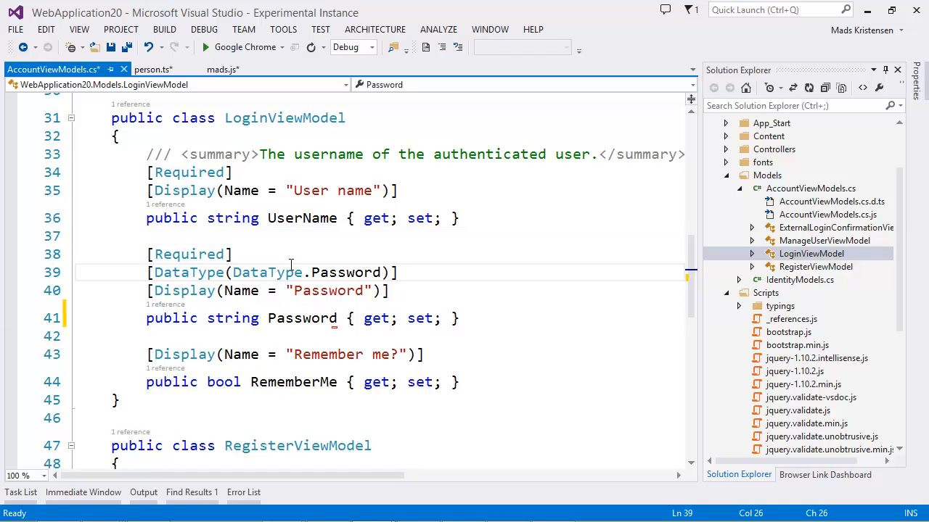
double_click(266, 272)
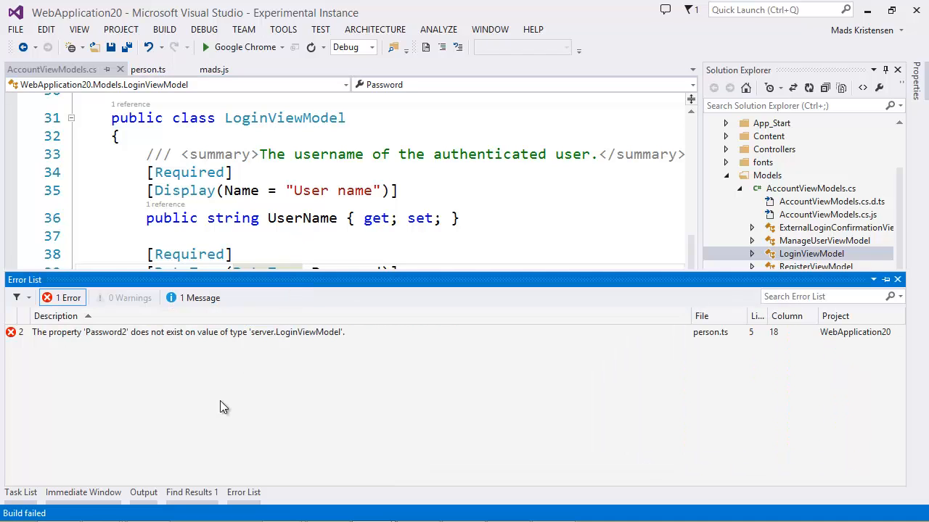
left_click(187, 332)
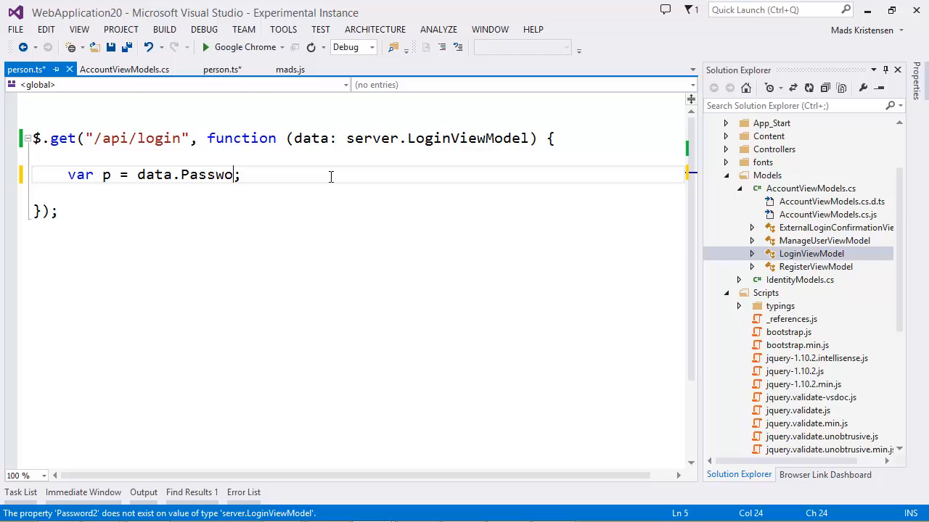
Replace Password2 with Password using the IntelliSense completion list
key("Backspace")
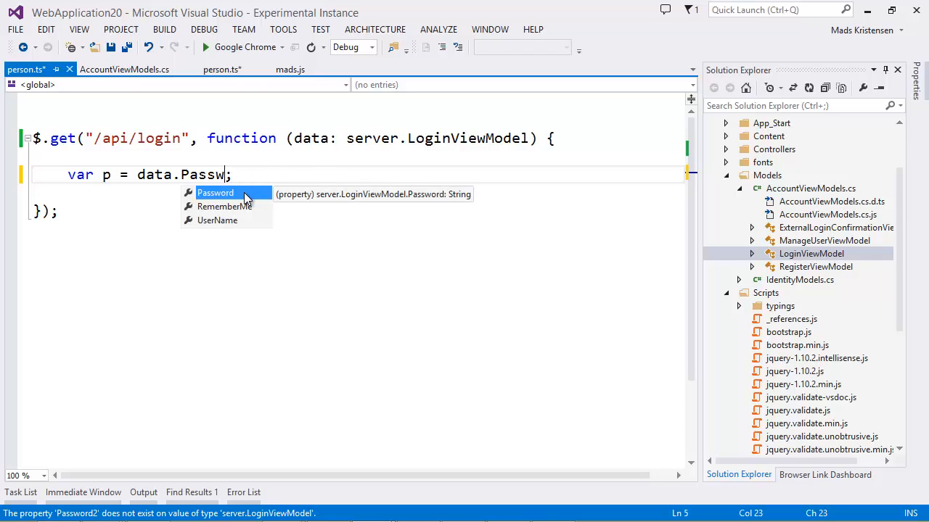
key("Tab")
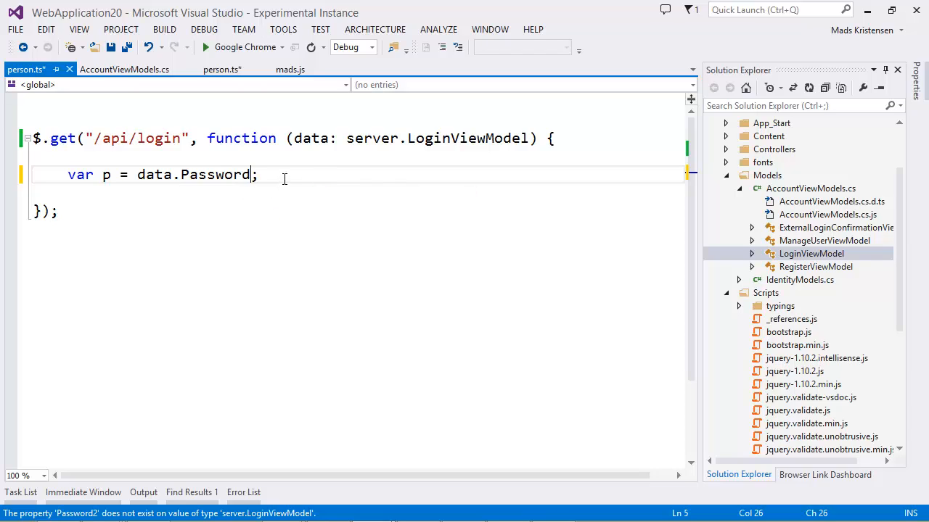